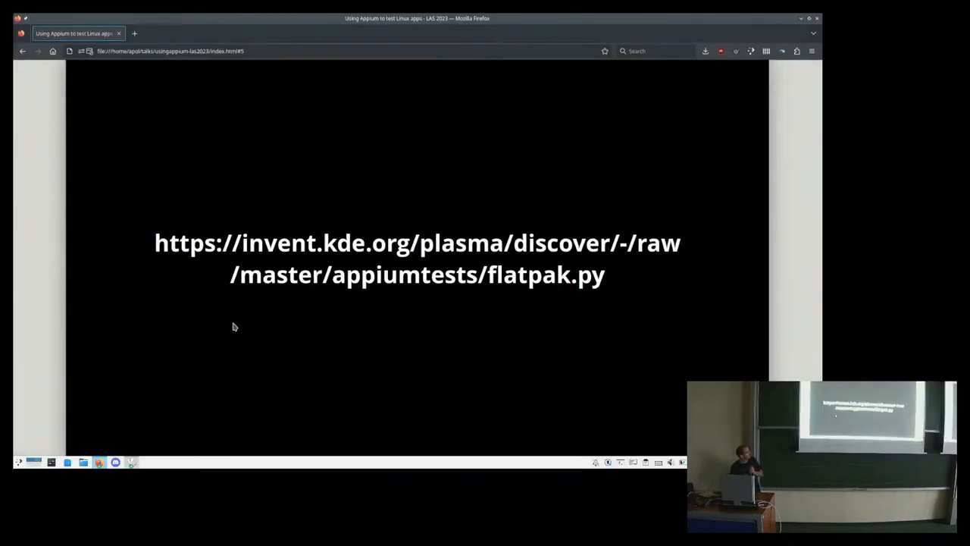
pyautogui.moveTo(278, 279)
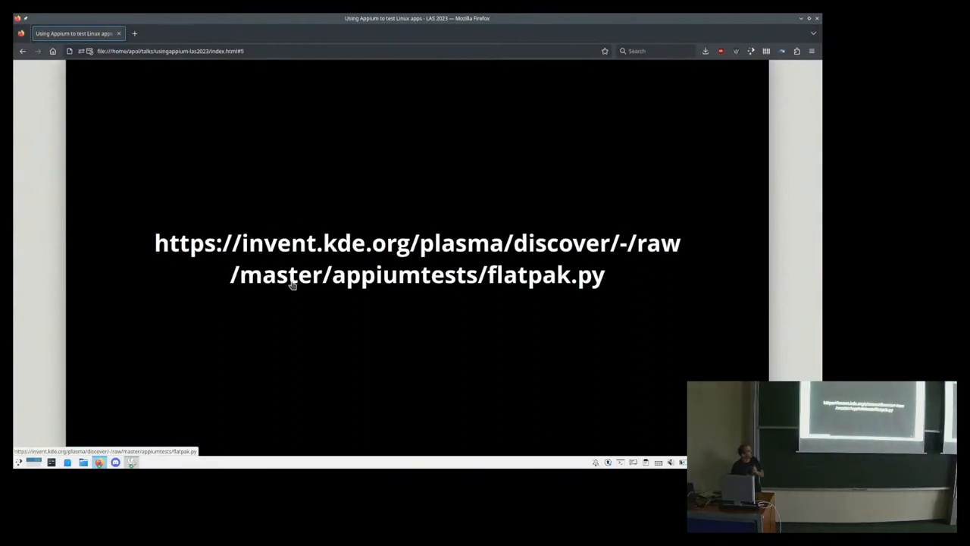
# Open the slide's flatpak.py script link in a new tab and view it
pyautogui.click(416, 242)
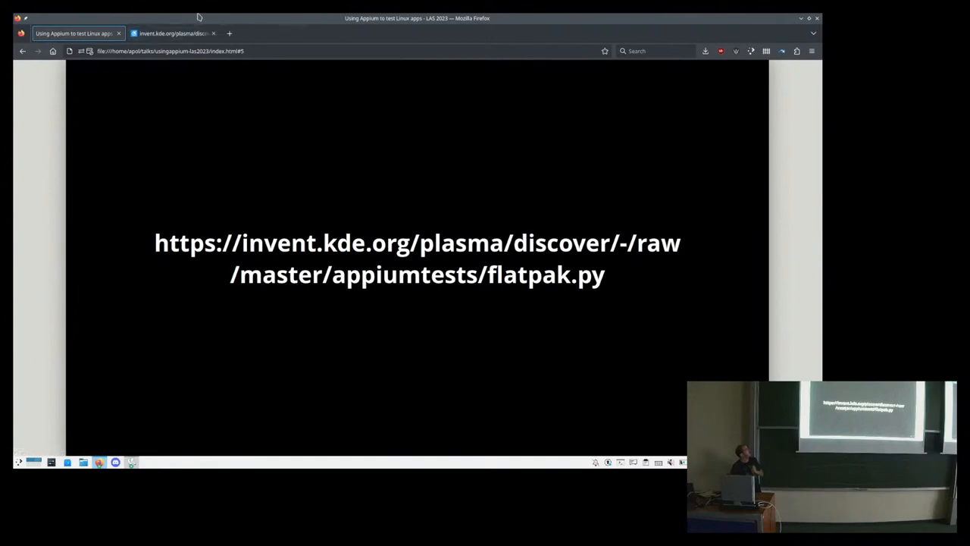
pyautogui.click(173, 33)
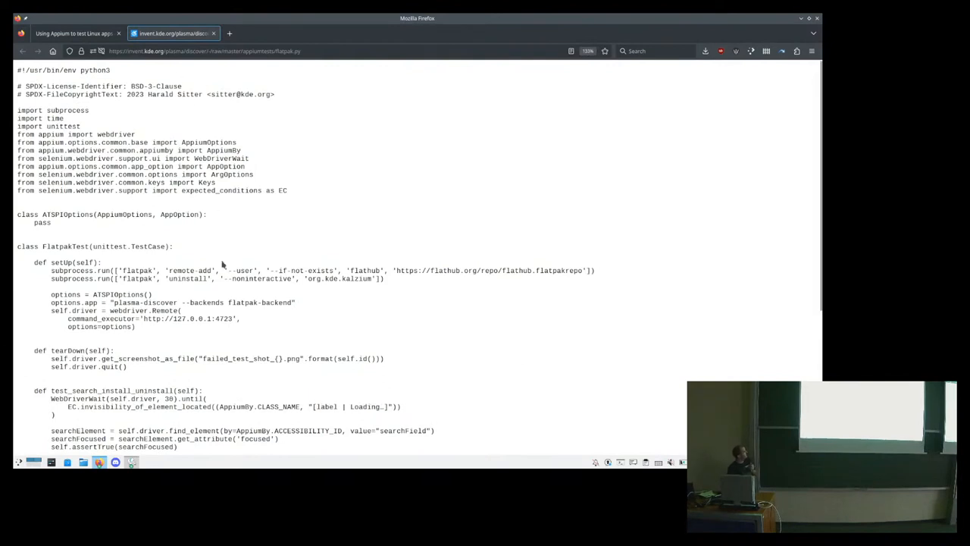
# Scroll down flatpak.py to the test_search_install_uninstall method and main entry point
pyautogui.scroll(-3)
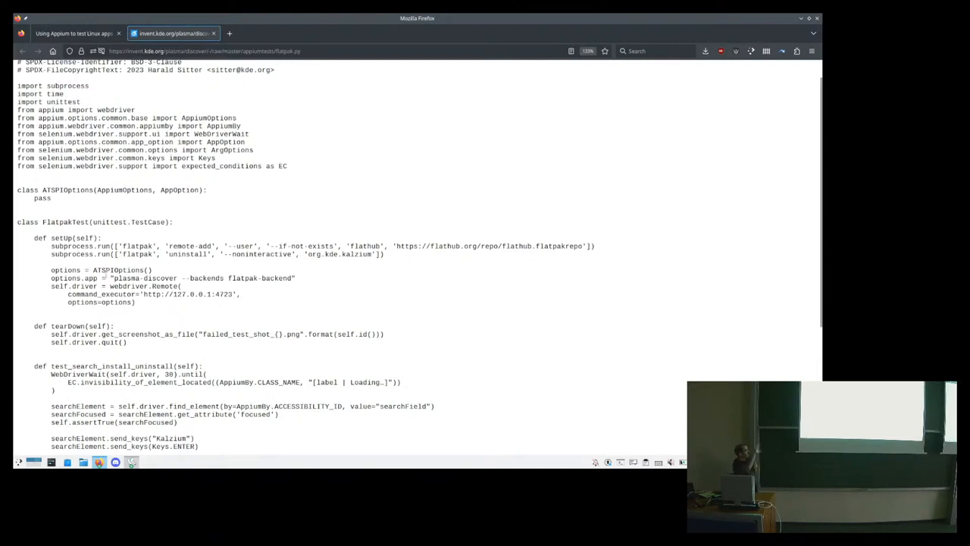
pyautogui.moveTo(208, 290)
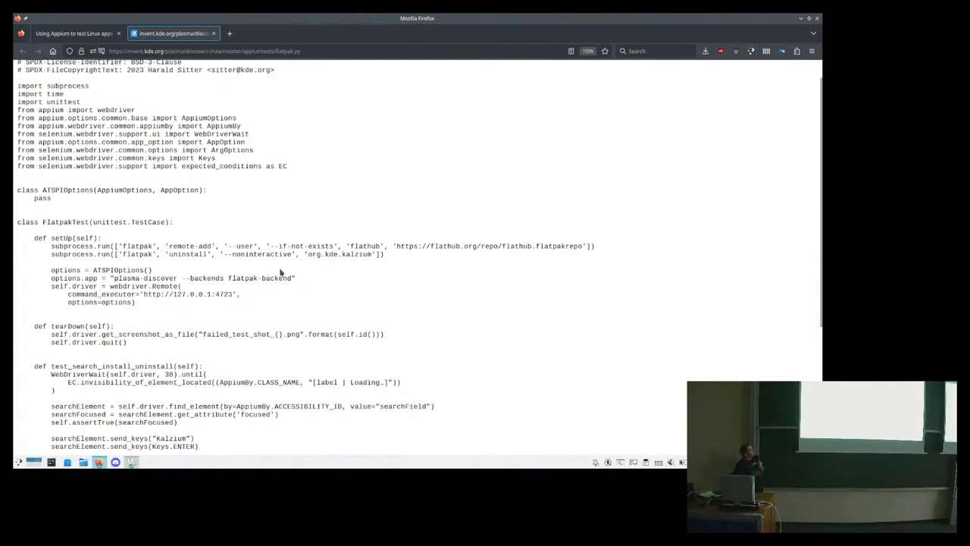
pyautogui.moveTo(288, 288)
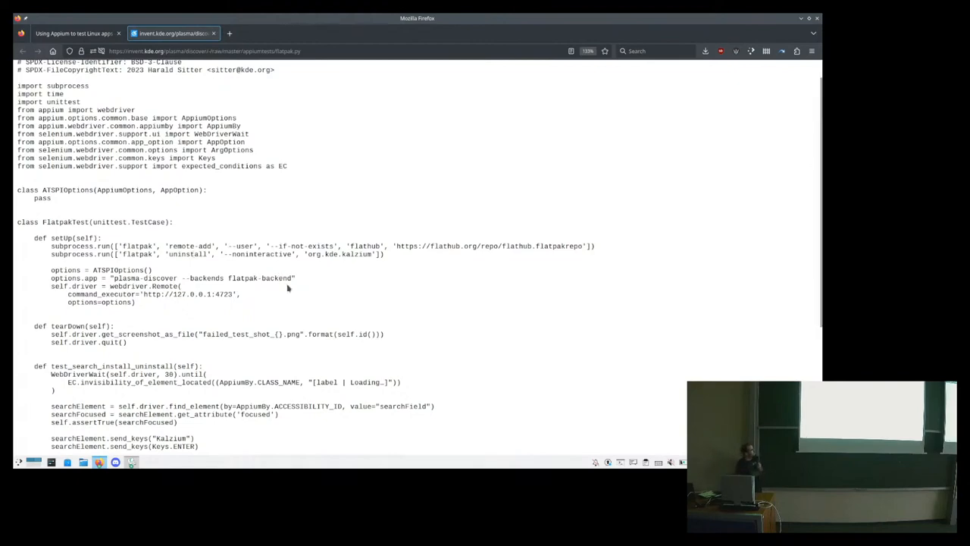
pyautogui.scroll(-3)
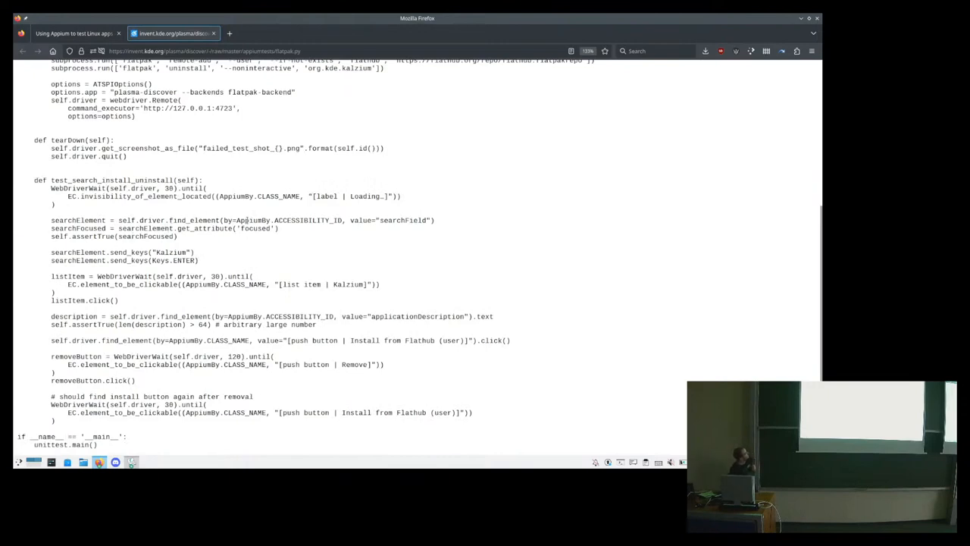
# Highlight searchField and removeButton in the script, then return to the slides tab
pyautogui.doubleClick(402, 221)
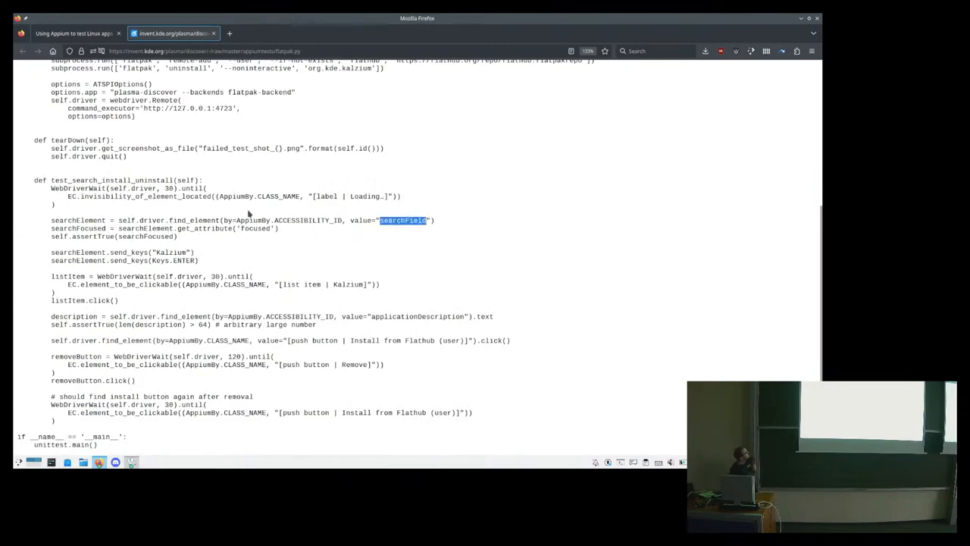
pyautogui.doubleClick(255, 228)
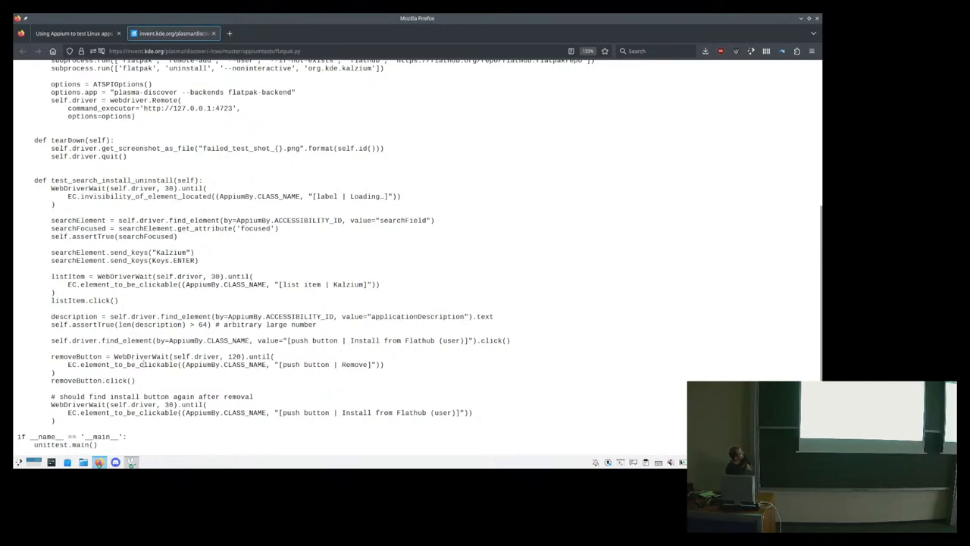
pyautogui.doubleClick(76, 380)
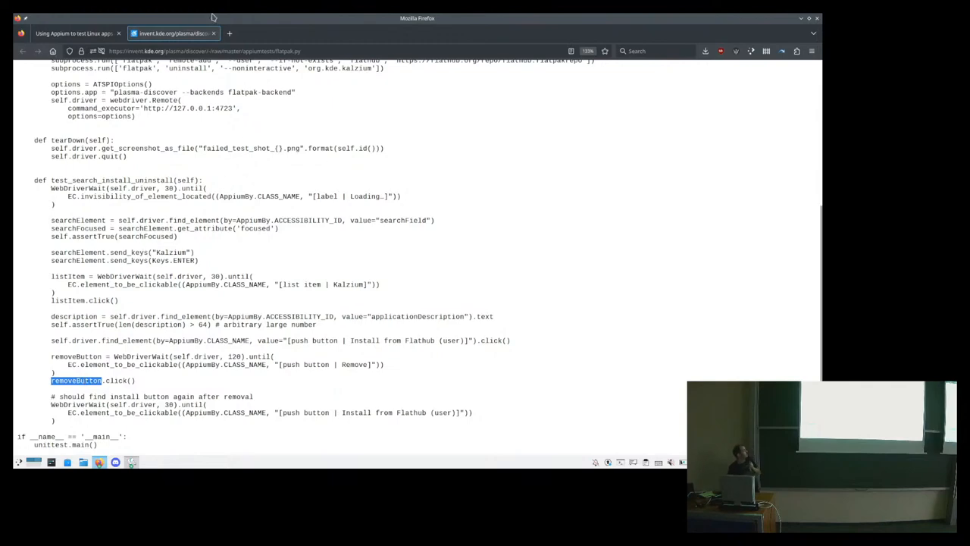
pyautogui.click(69, 33)
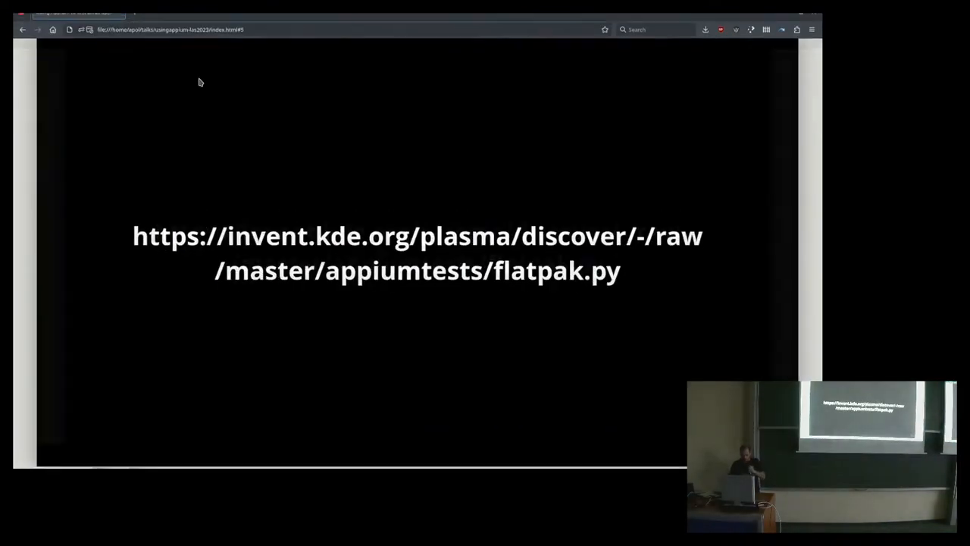
# Advance to the GitLab integration slide and open the jobs/907771 link
pyautogui.press('Right')
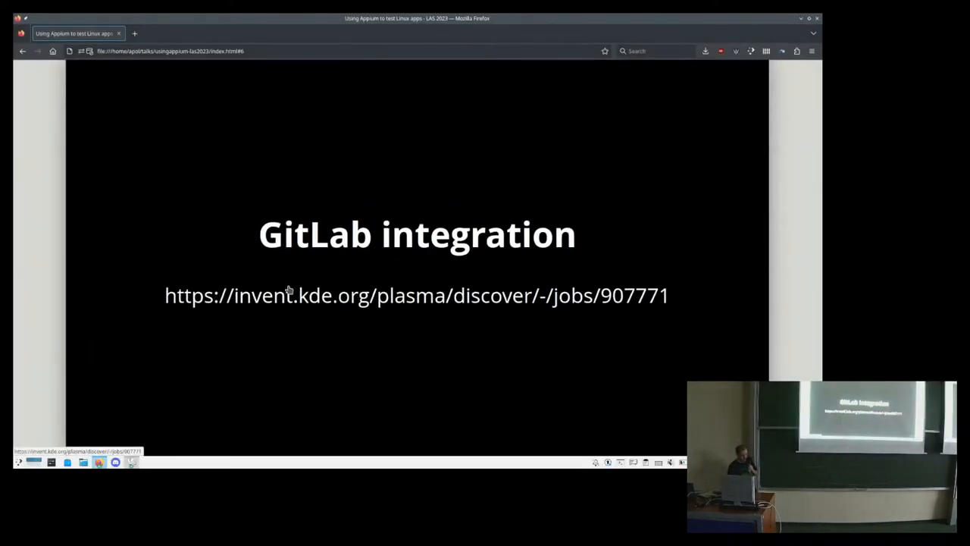
pyautogui.click(416, 294)
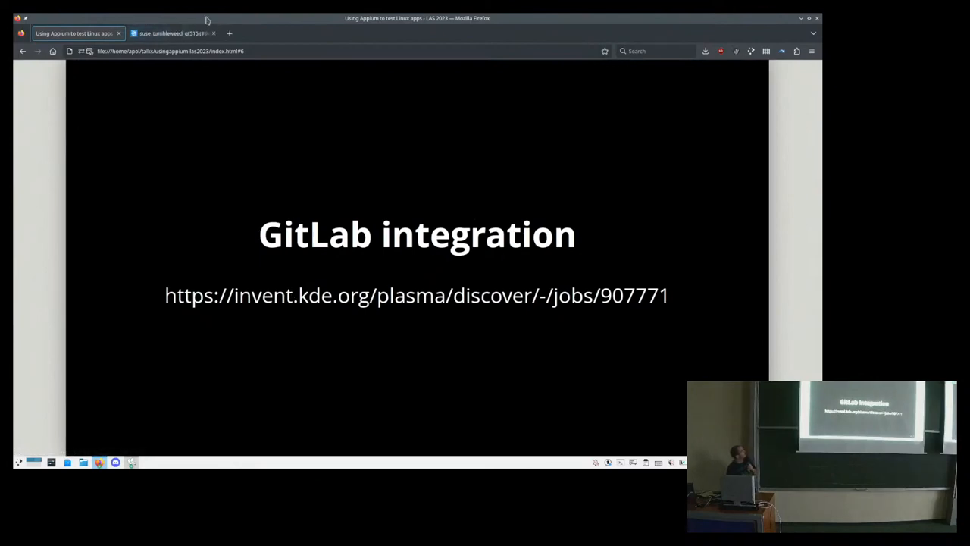
# Browse the job artifacts to _build/appiumtests screenshot, then advance slides to questions
pyautogui.click(172, 33)
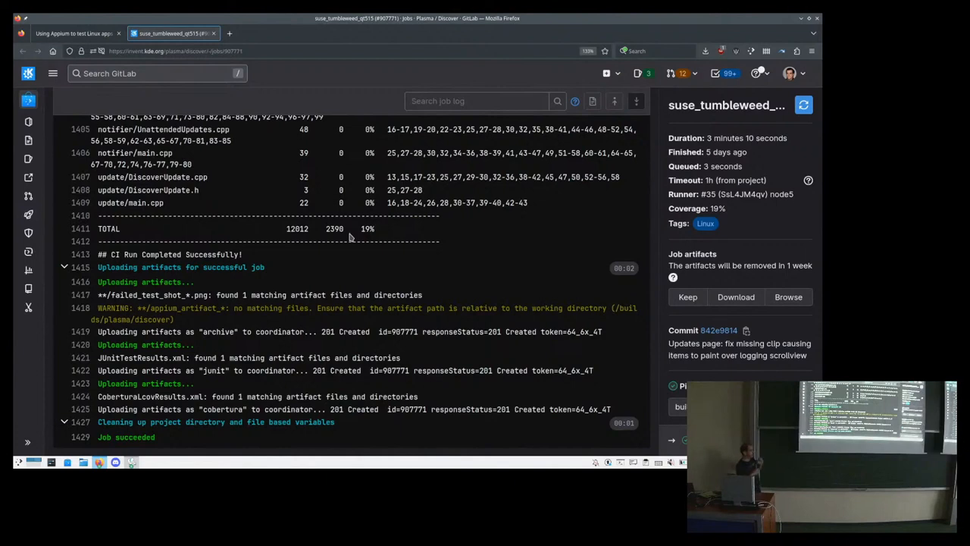
pyautogui.moveTo(668, 328)
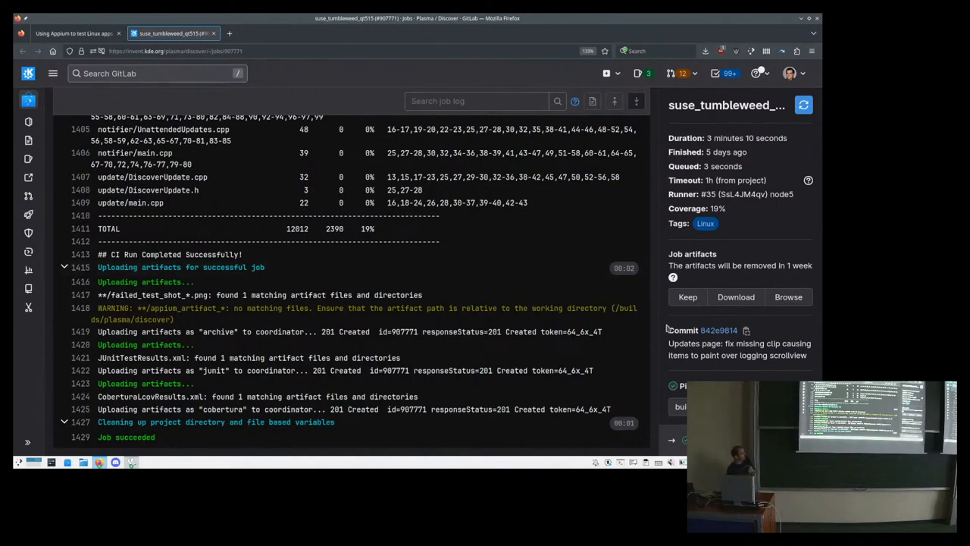
pyautogui.click(788, 296)
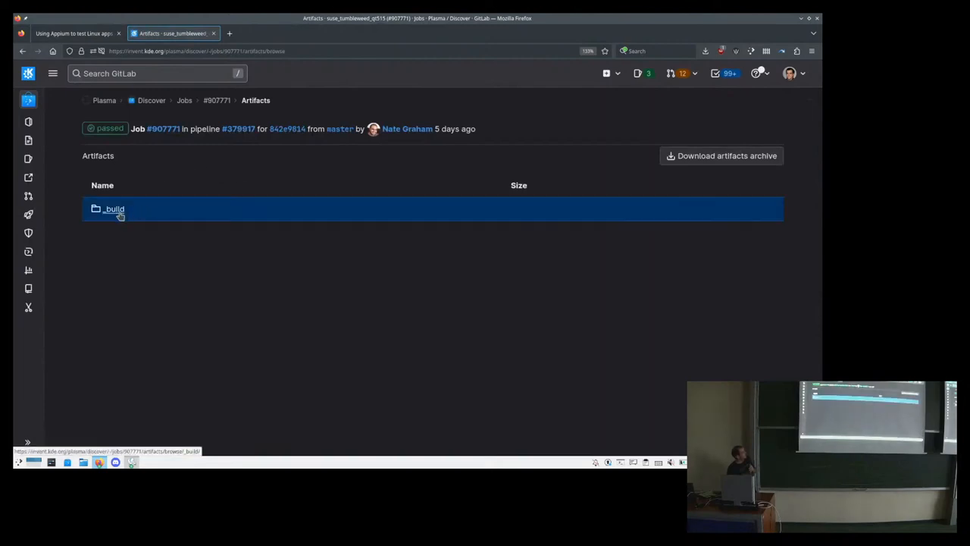
pyautogui.click(114, 209)
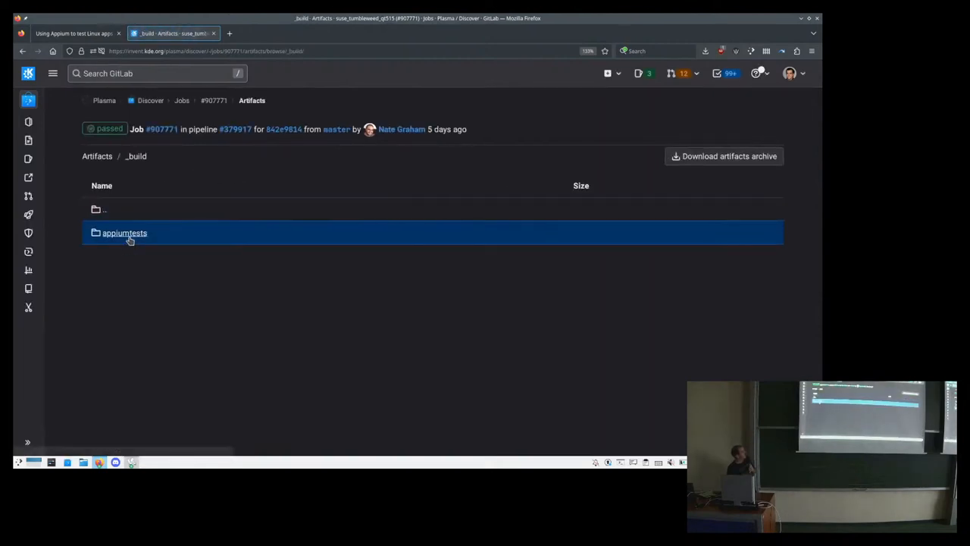
pyautogui.click(124, 233)
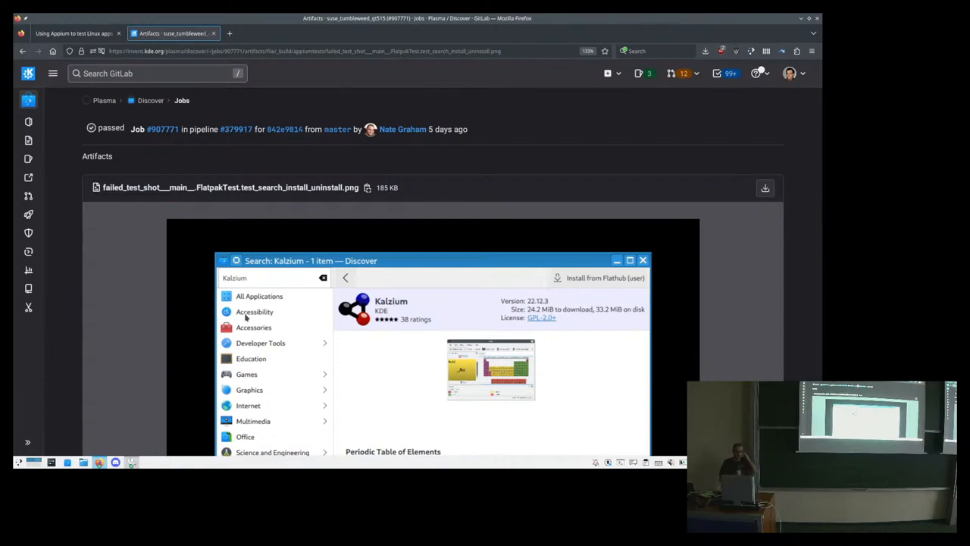
pyautogui.moveTo(151, 229)
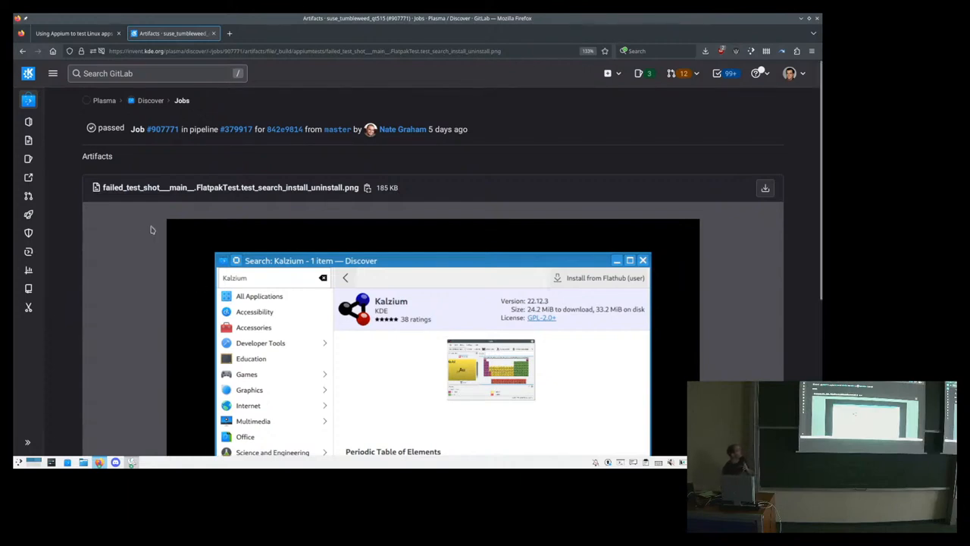
pyautogui.click(72, 33)
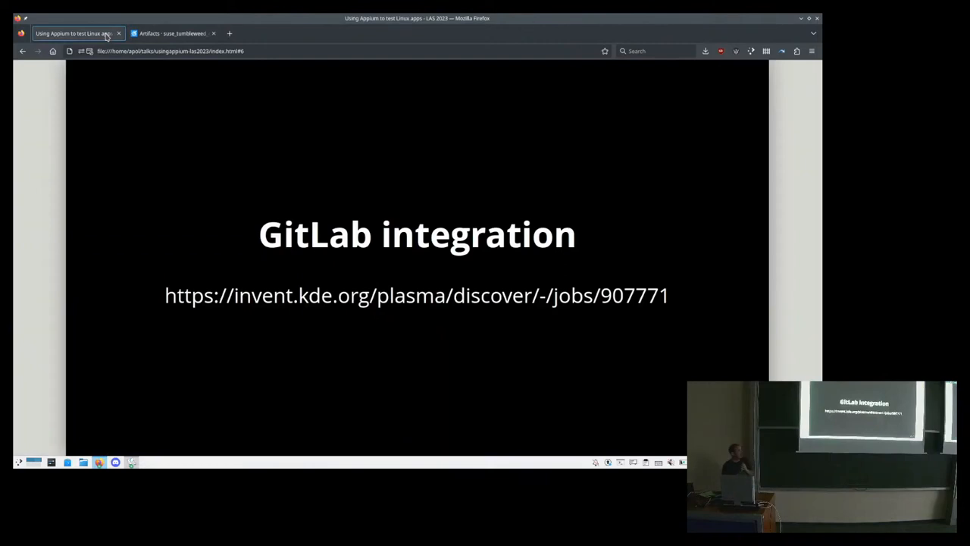
pyautogui.press('Right')
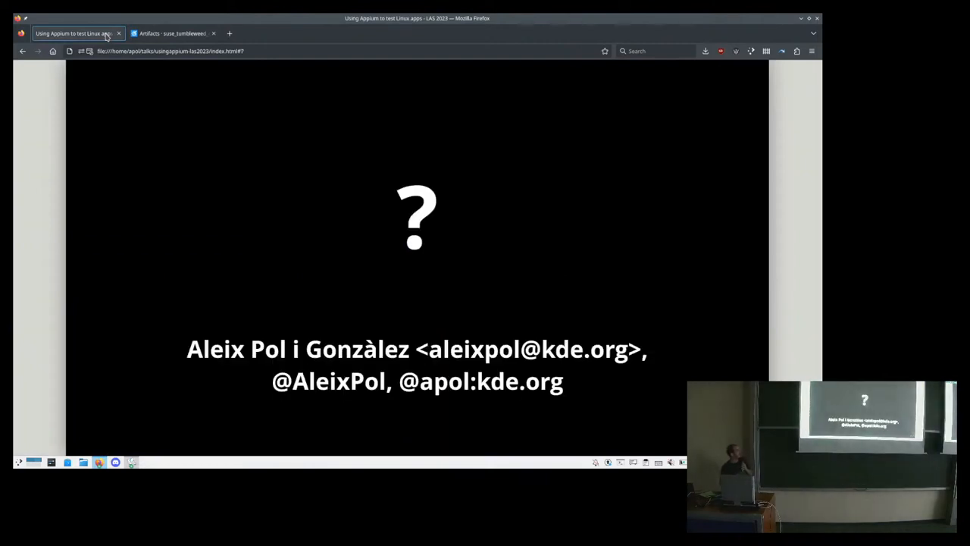